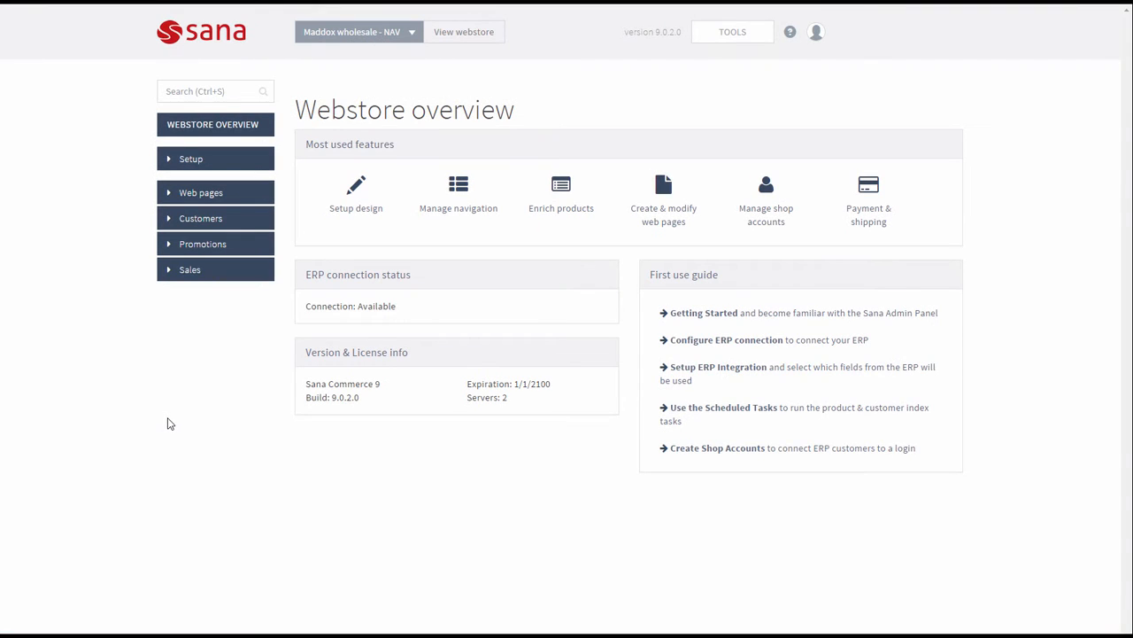
Expand Setup and go to the Ordering & checkout settings page
left_click(190, 158)
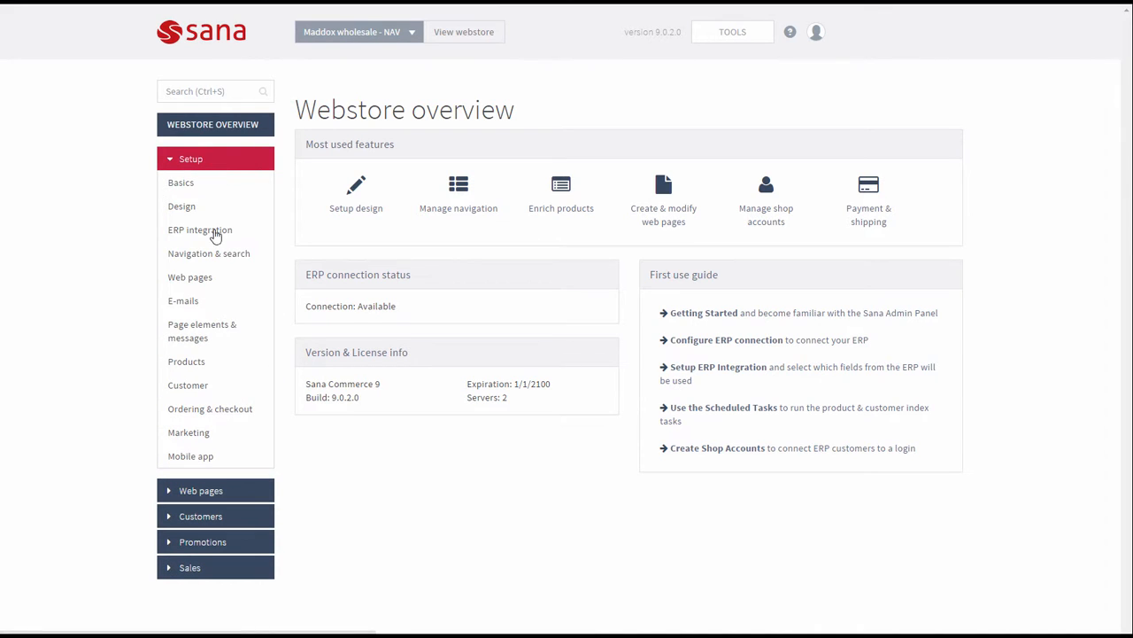
left_click(210, 408)
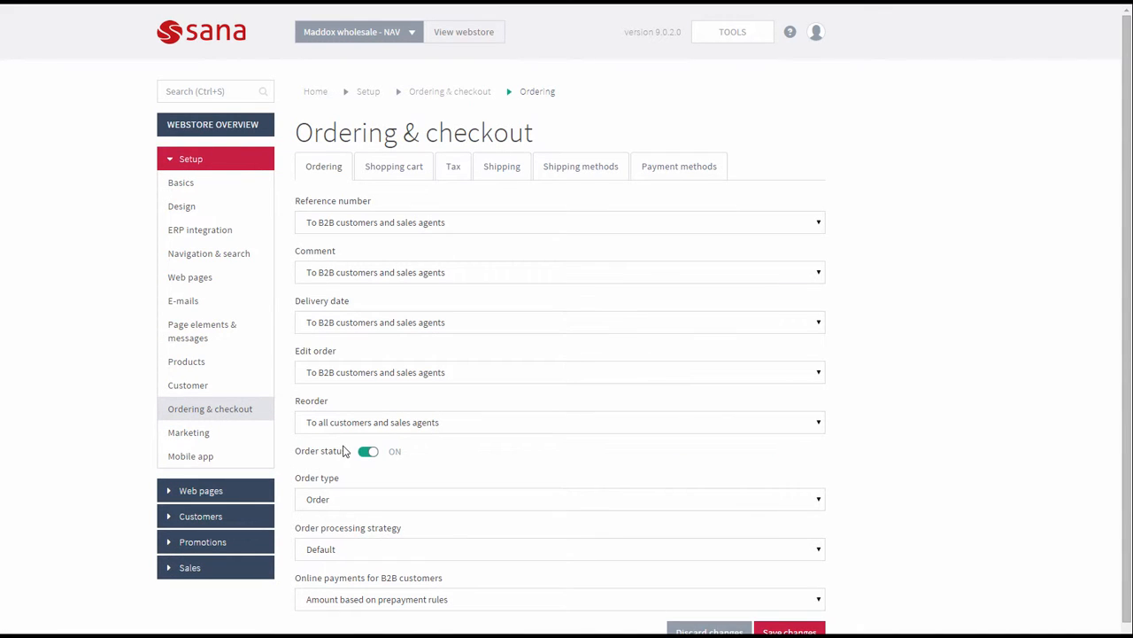
scroll("down", 3)
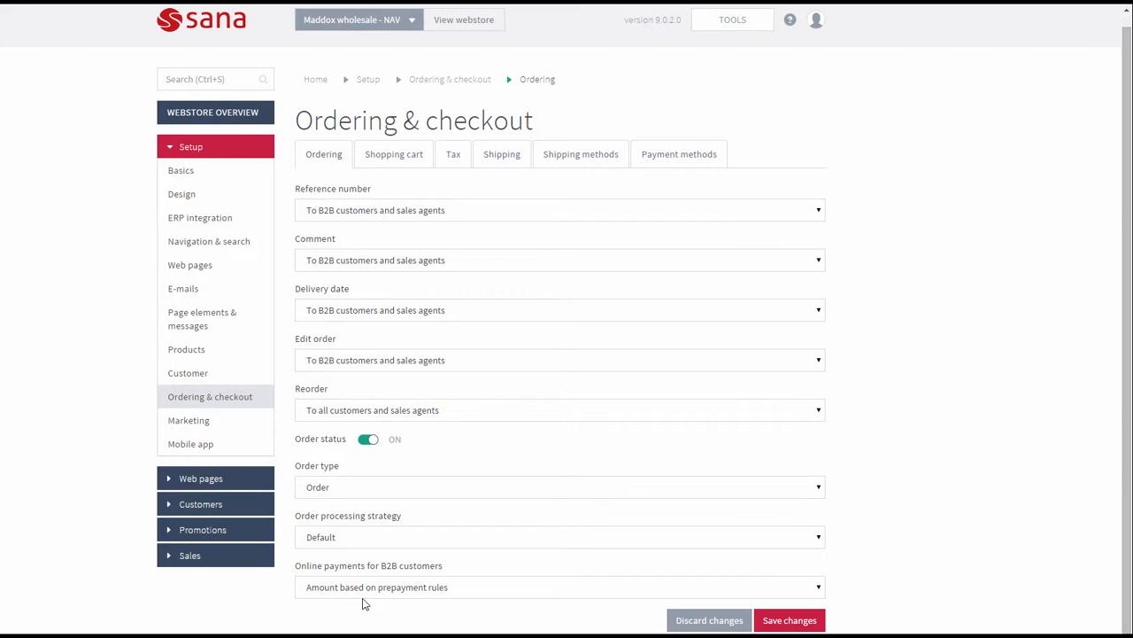
Set 'Online payments for B2B customers' to 'Amount based on prepayment rules'
left_click(559, 586)
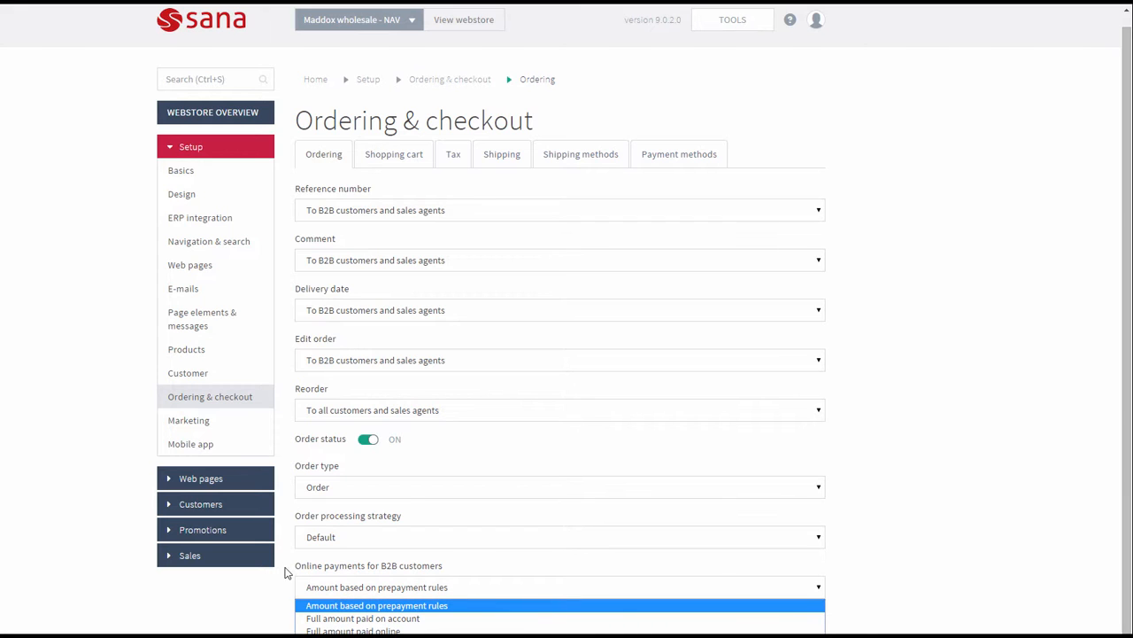
left_click(376, 605)
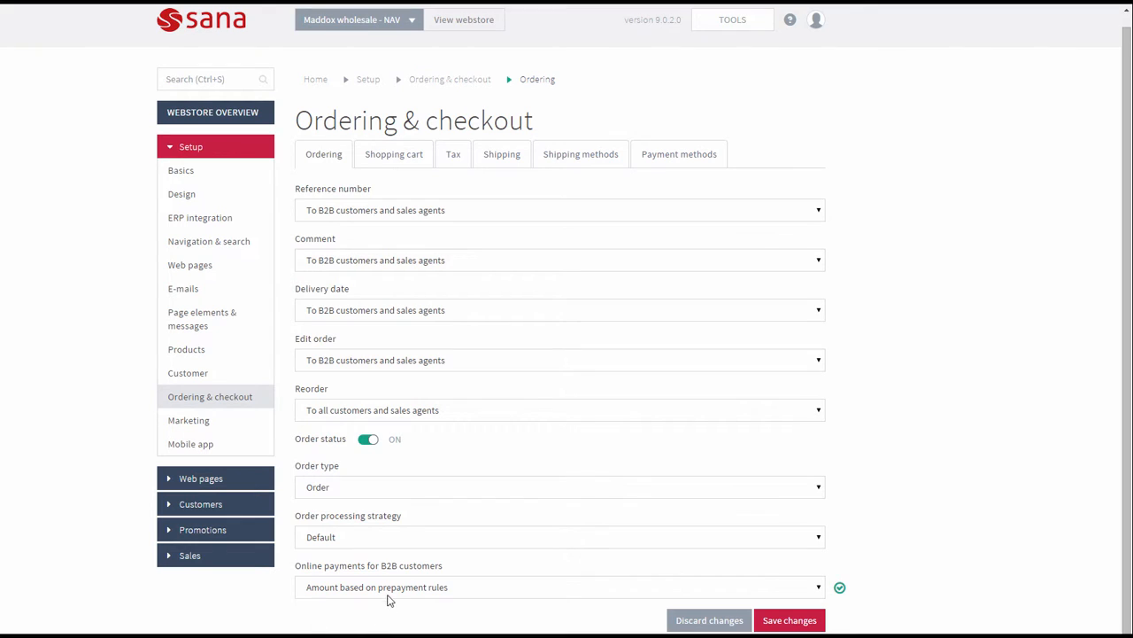
left_click(559, 586)
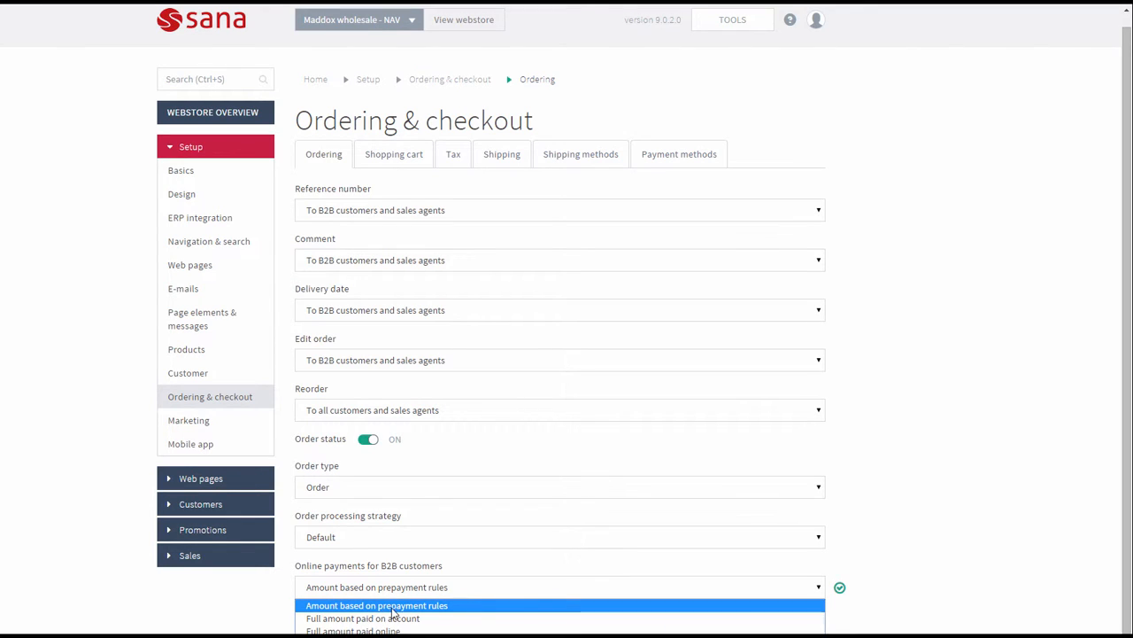
mouse_move(468, 611)
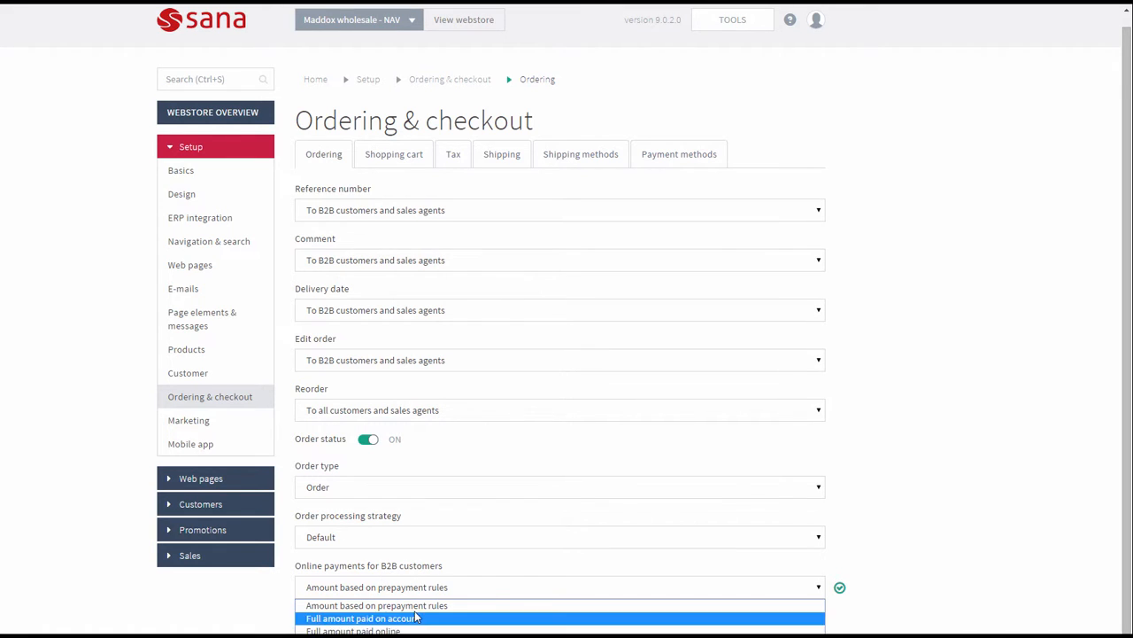
mouse_move(469, 604)
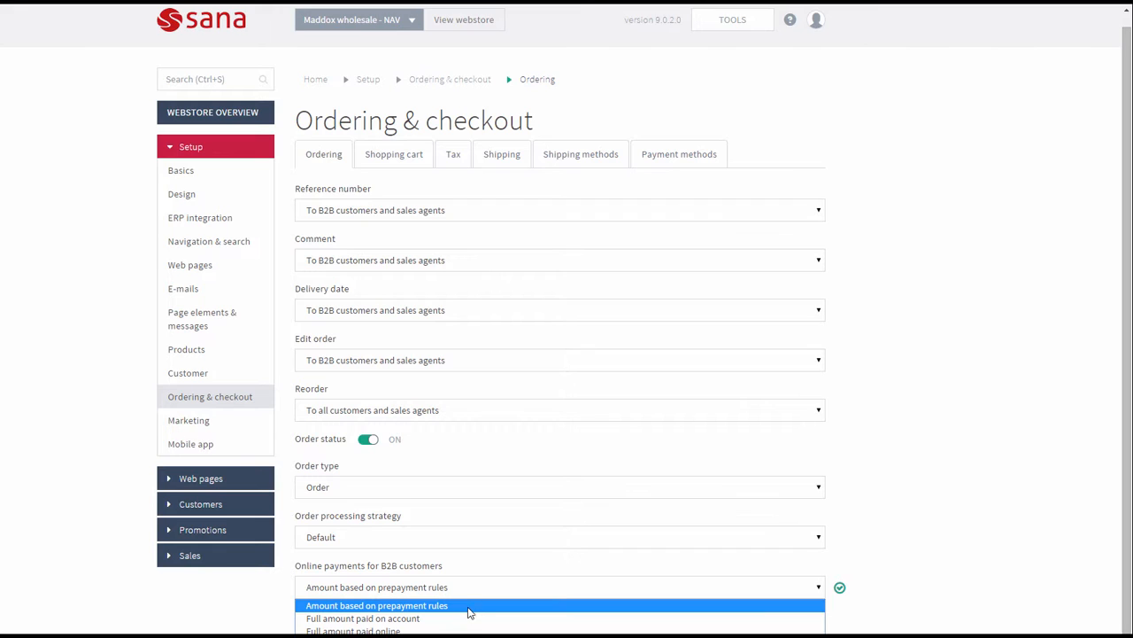
left_click(376, 604)
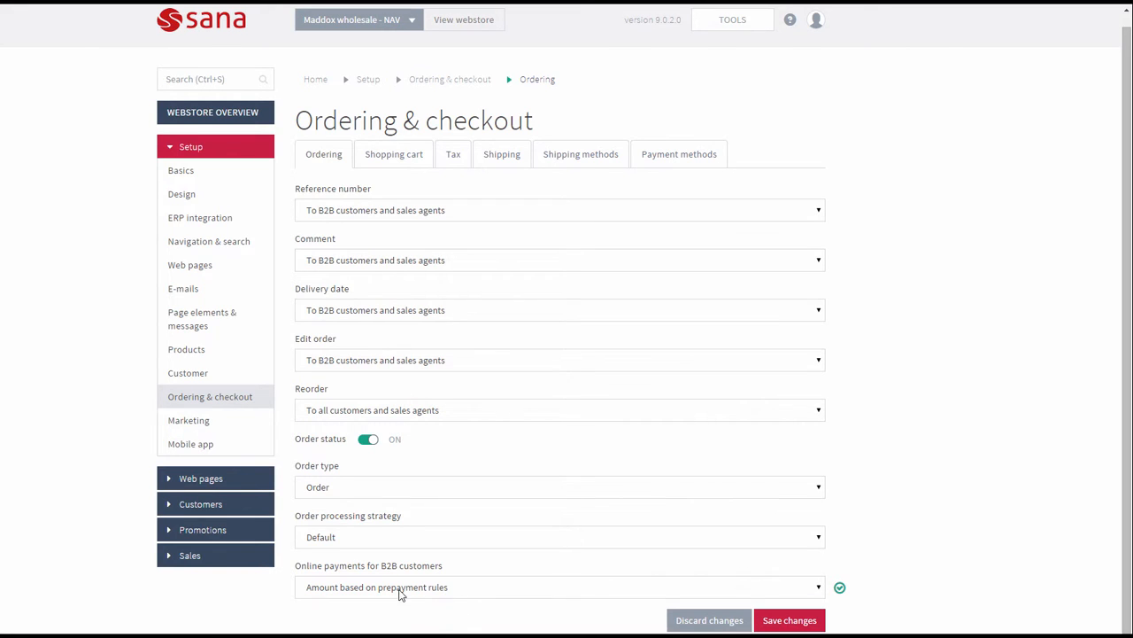
mouse_move(396, 573)
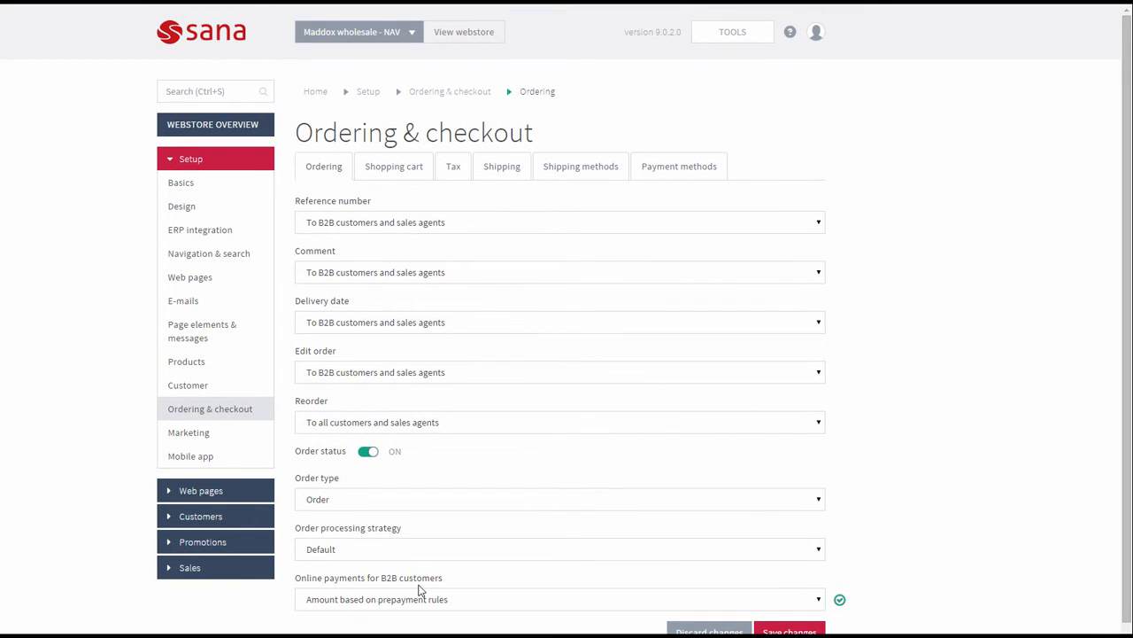
left_click(558, 499)
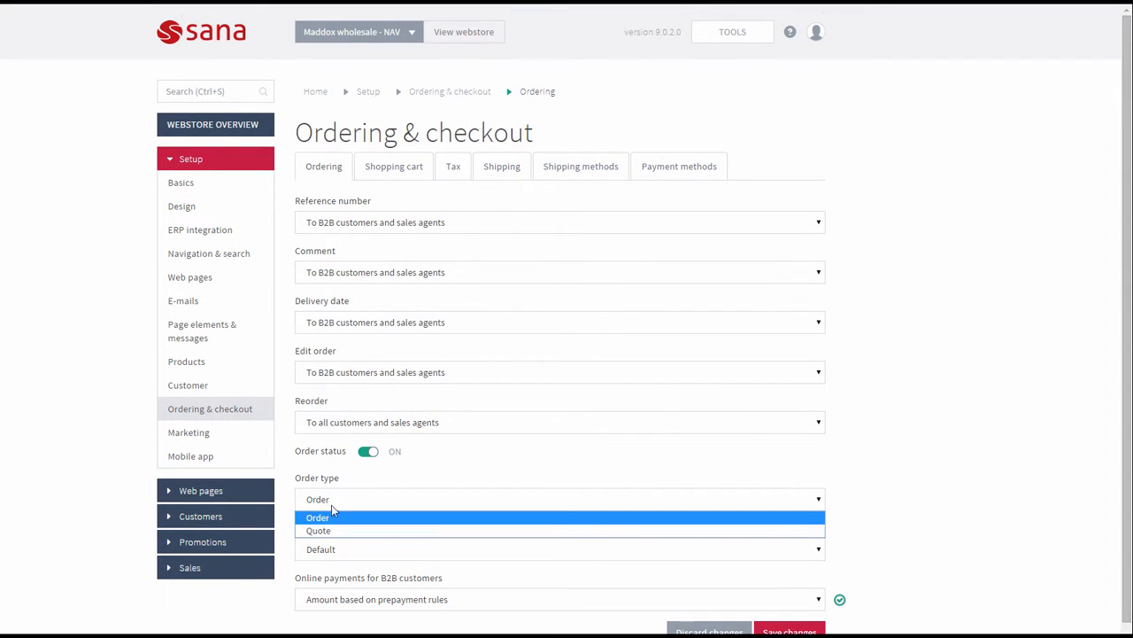
left_click(317, 517)
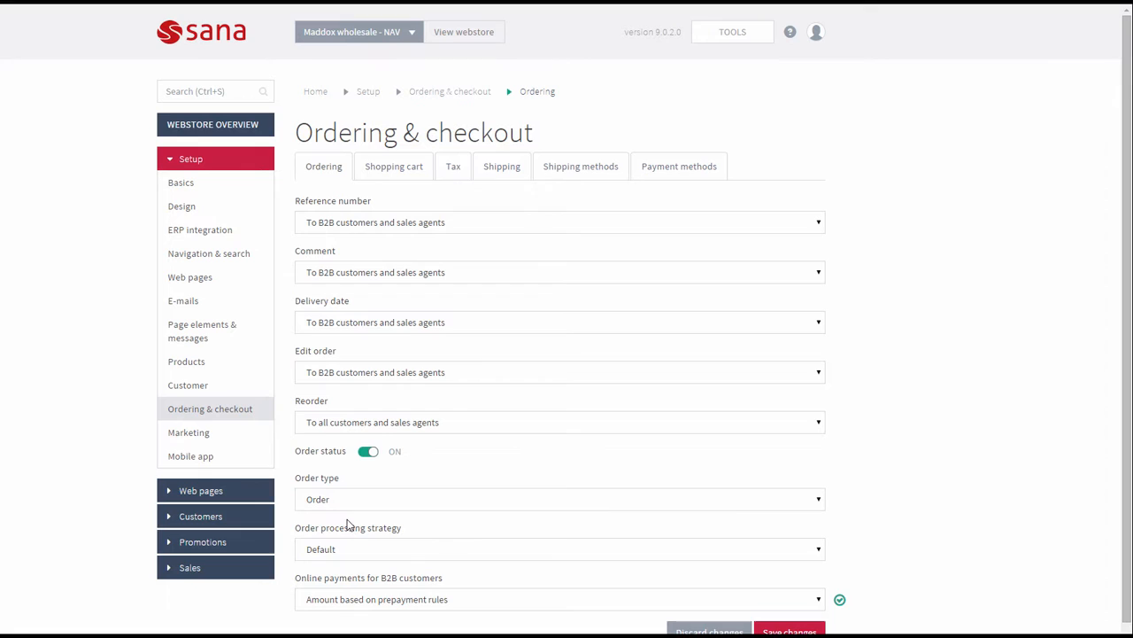
mouse_move(467, 609)
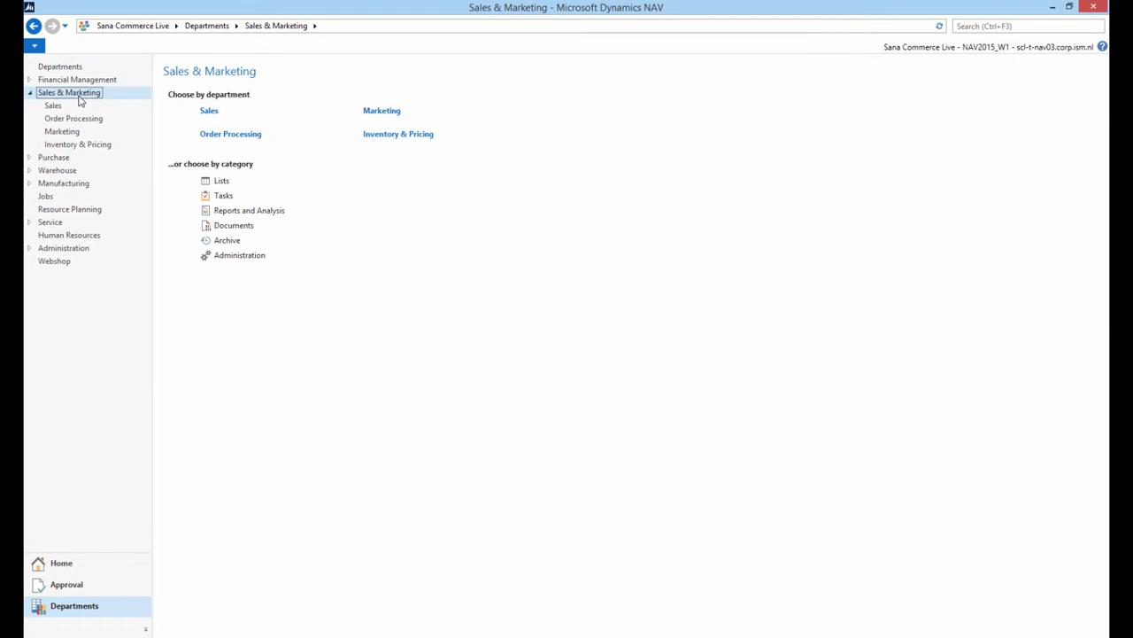
Open Sales > Customers and select Spotsmeyer's Furnishings
left_click(53, 105)
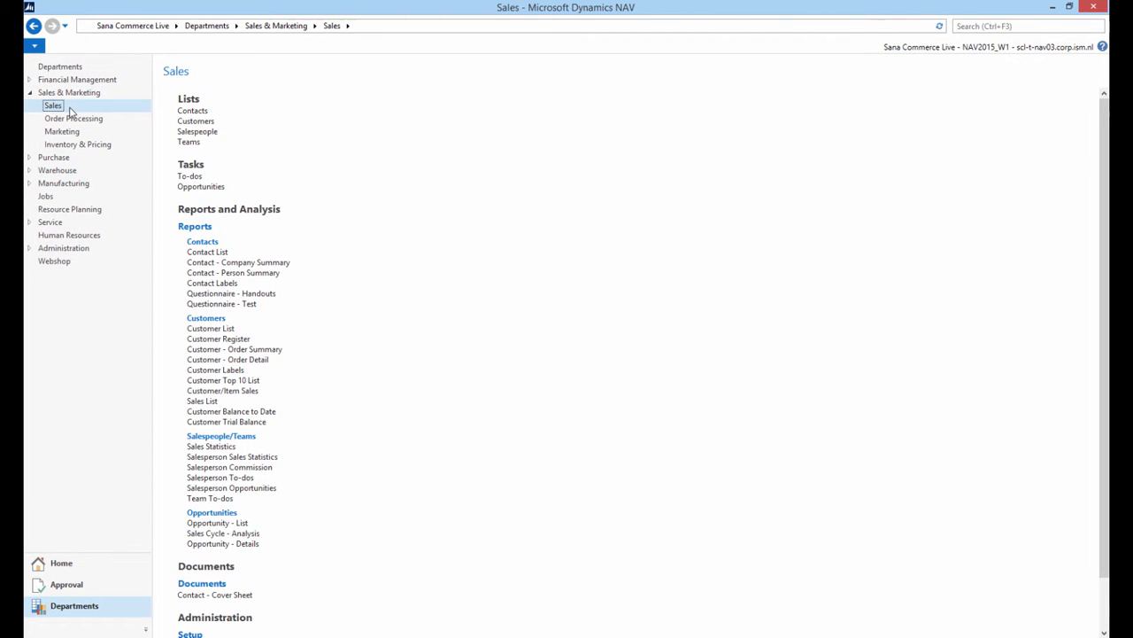
left_click(195, 121)
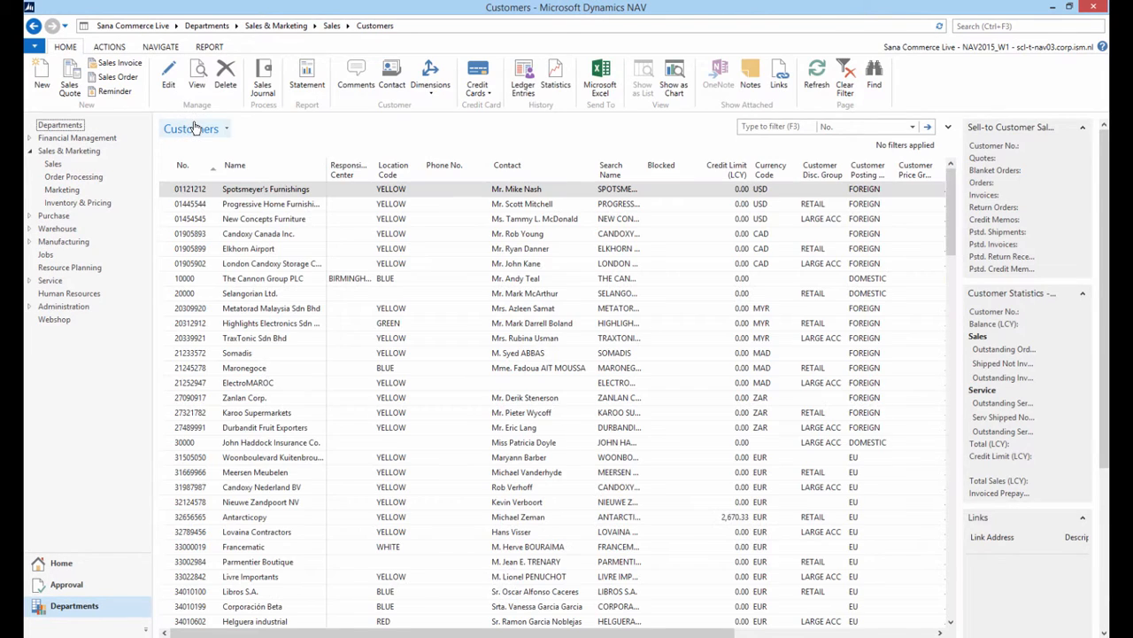
left_click(266, 189)
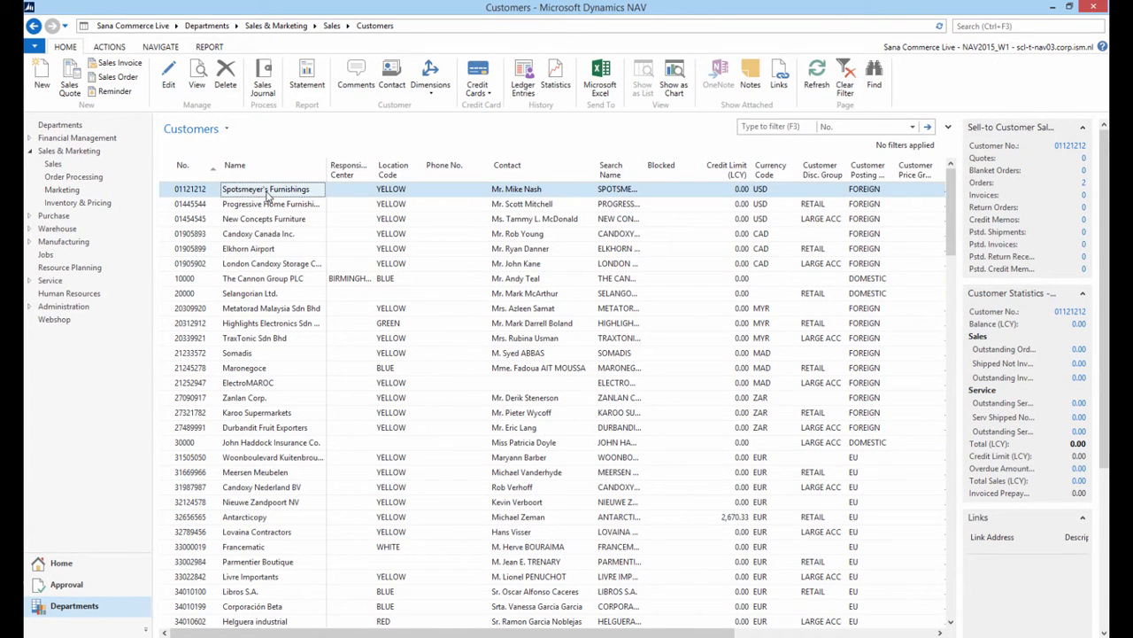
Open Spotsmeyer's Furnishings' customer card to view Prepayment % under Invoicing
double_click(266, 188)
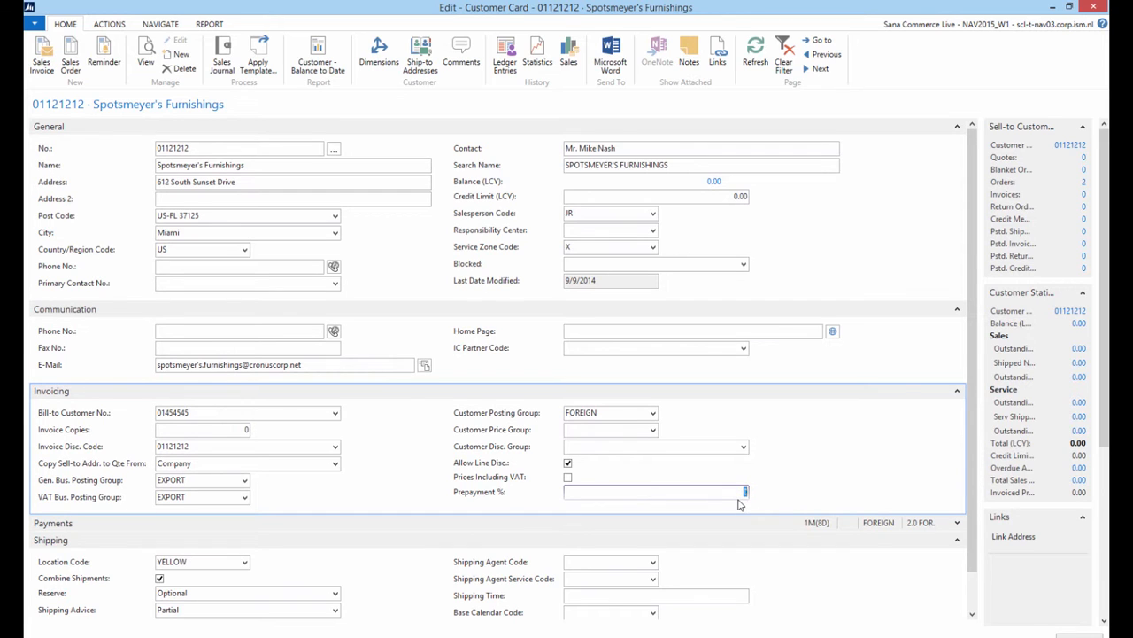
mouse_move(501, 496)
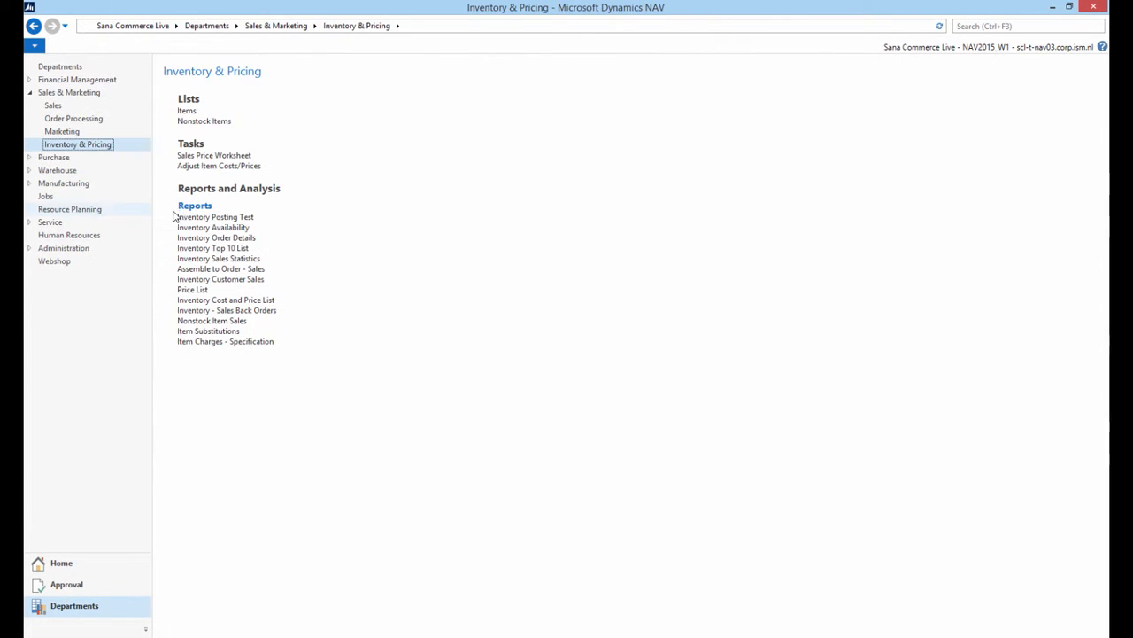
Open the Items list to reach item 1920-S ANTWERP Conference Table
left_click(187, 110)
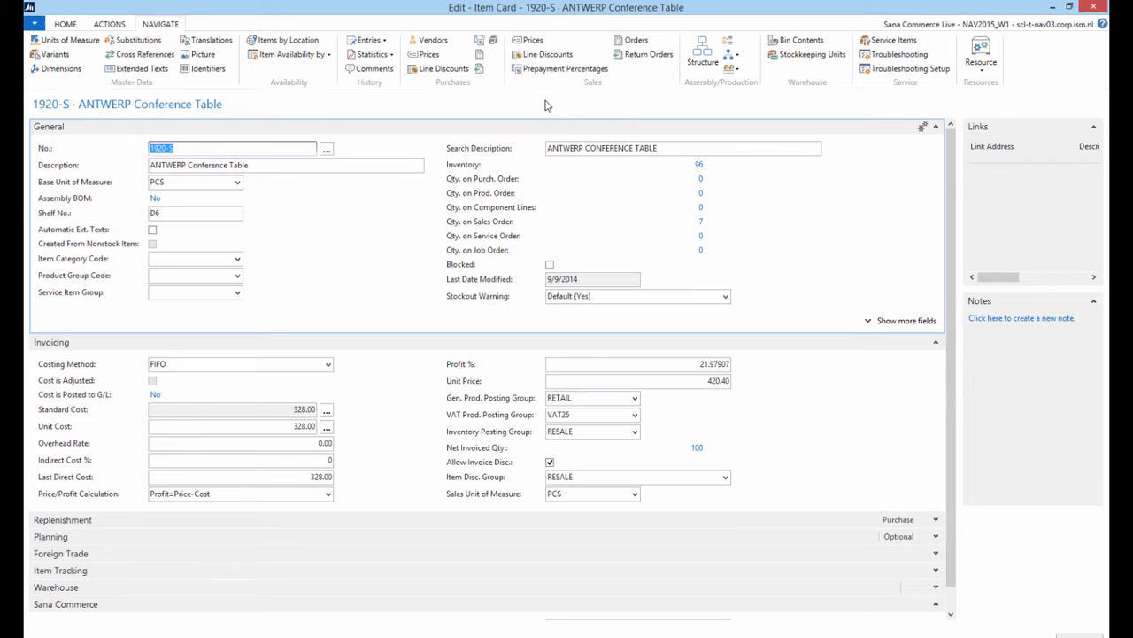
Add a prepayment percentage line for item 1920-S with Sales Type Customer
left_click(565, 68)
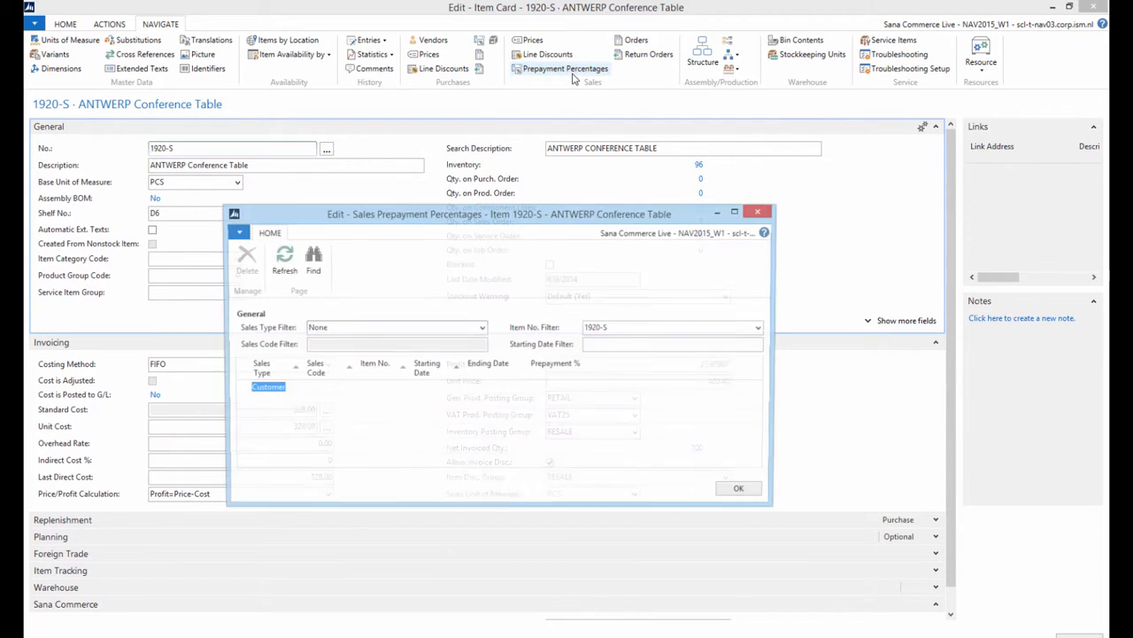
left_click(284, 256)
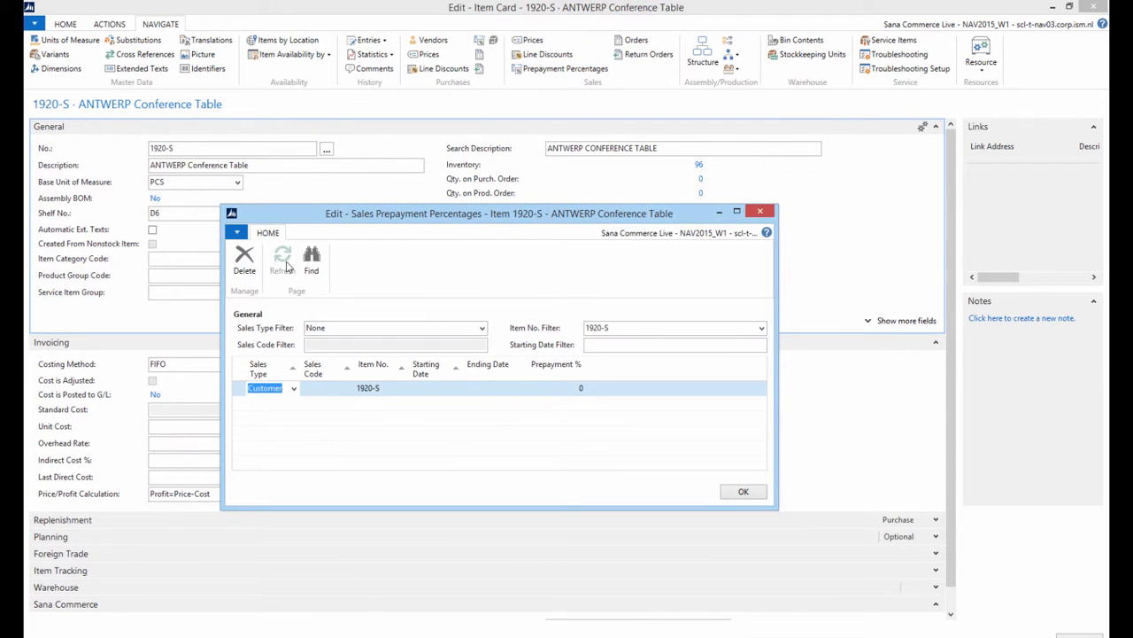
left_click(293, 388)
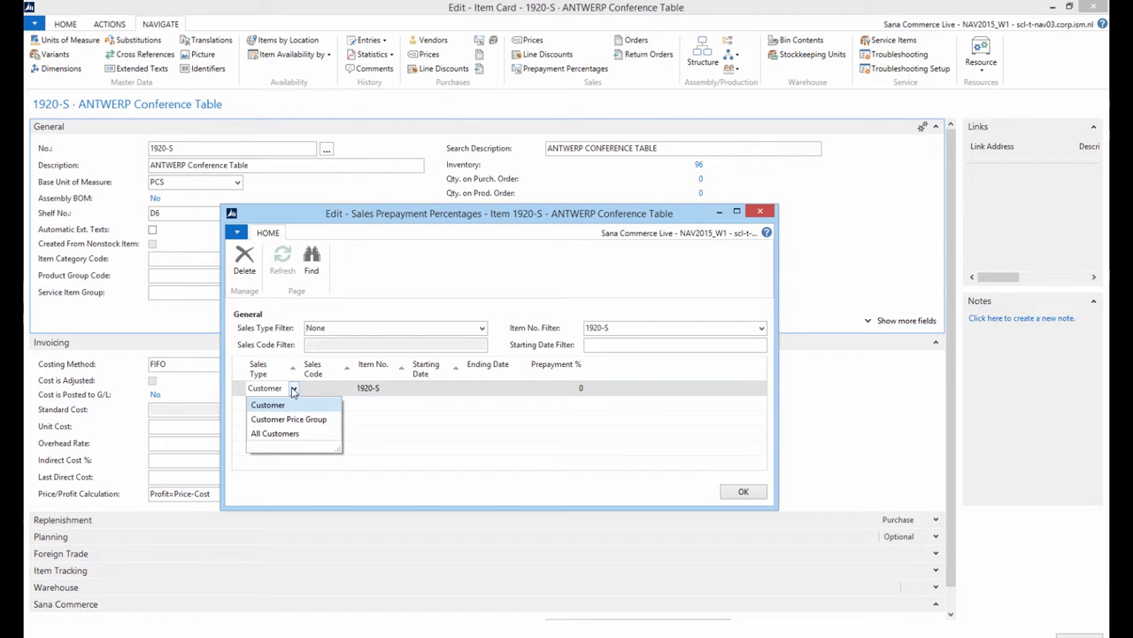
mouse_move(297, 418)
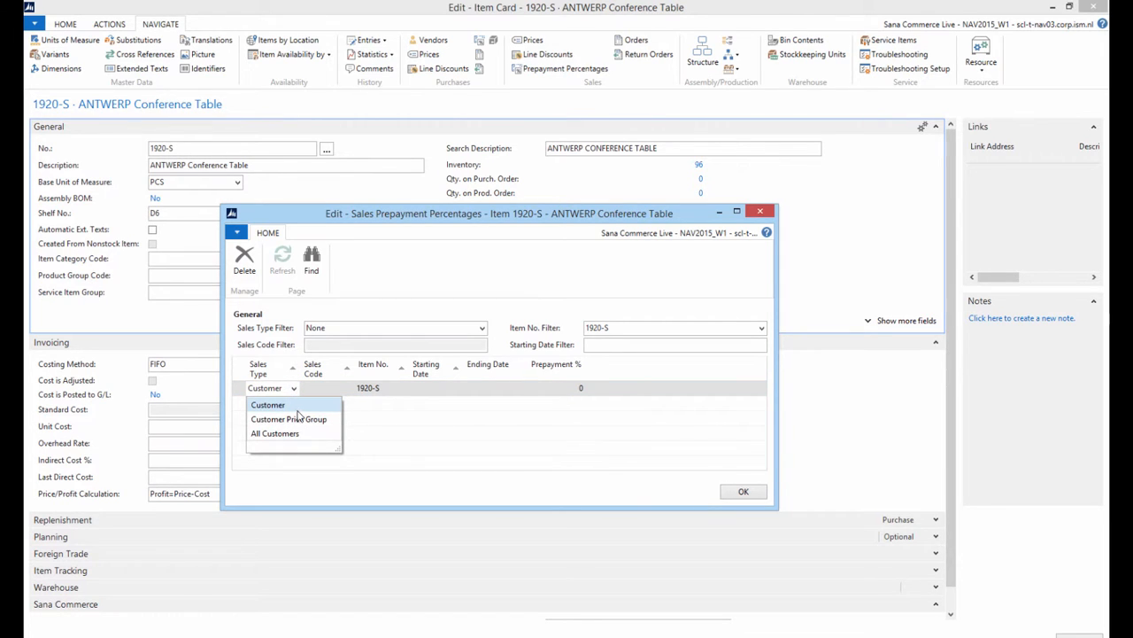
mouse_move(358, 420)
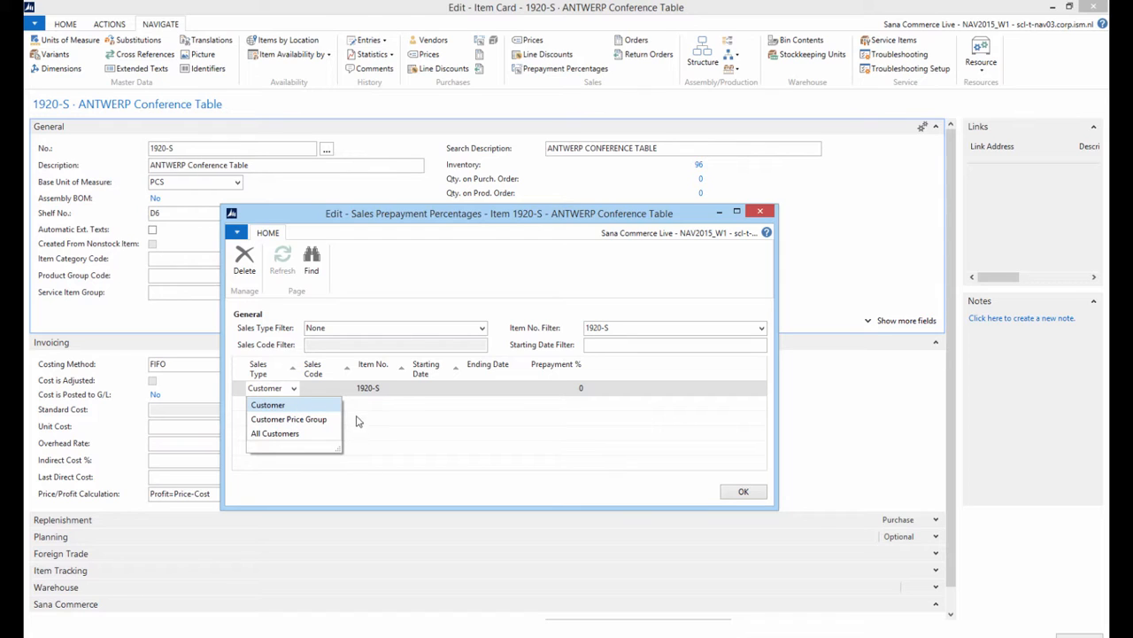
left_click(267, 405)
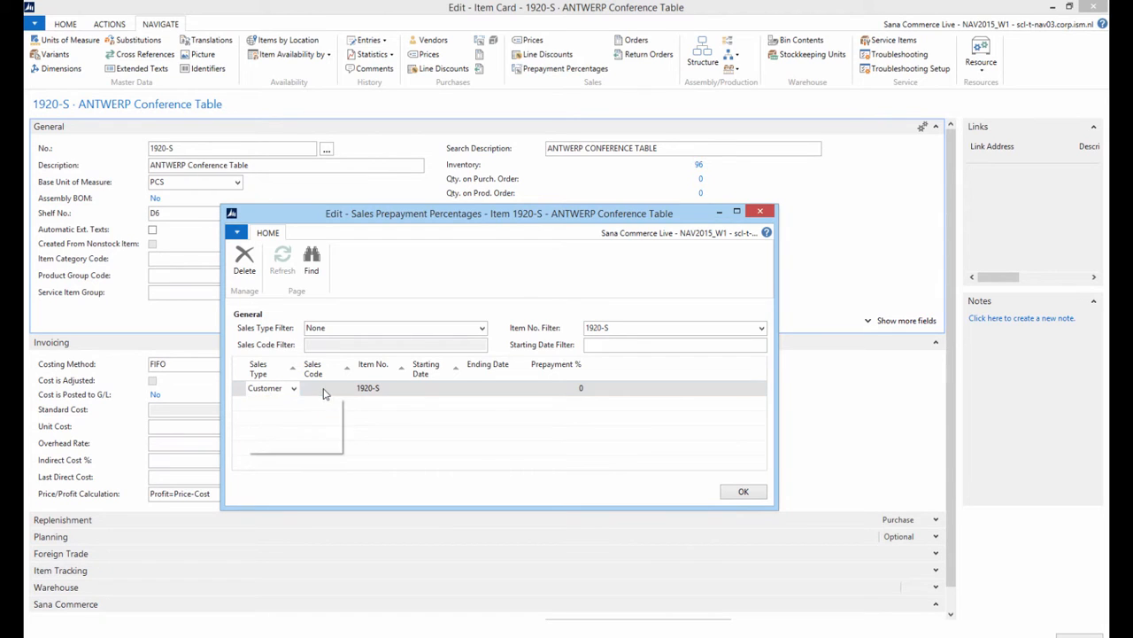
Pick the customer Sales Code for the prepayment line from the lookup
left_click(325, 388)
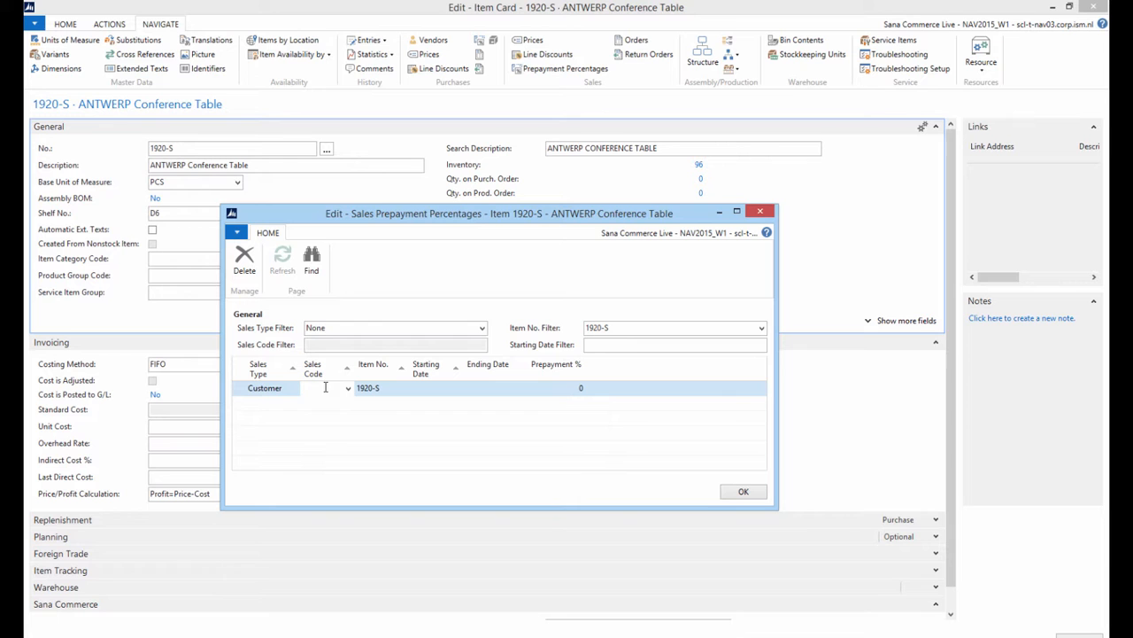
left_click(347, 388)
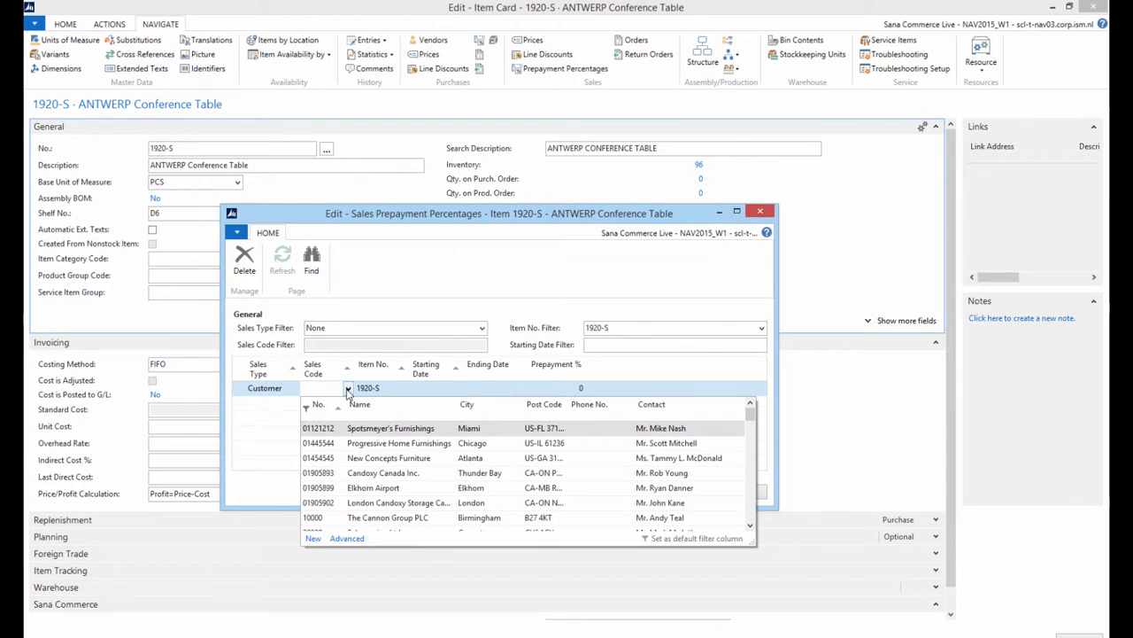
left_click(348, 388)
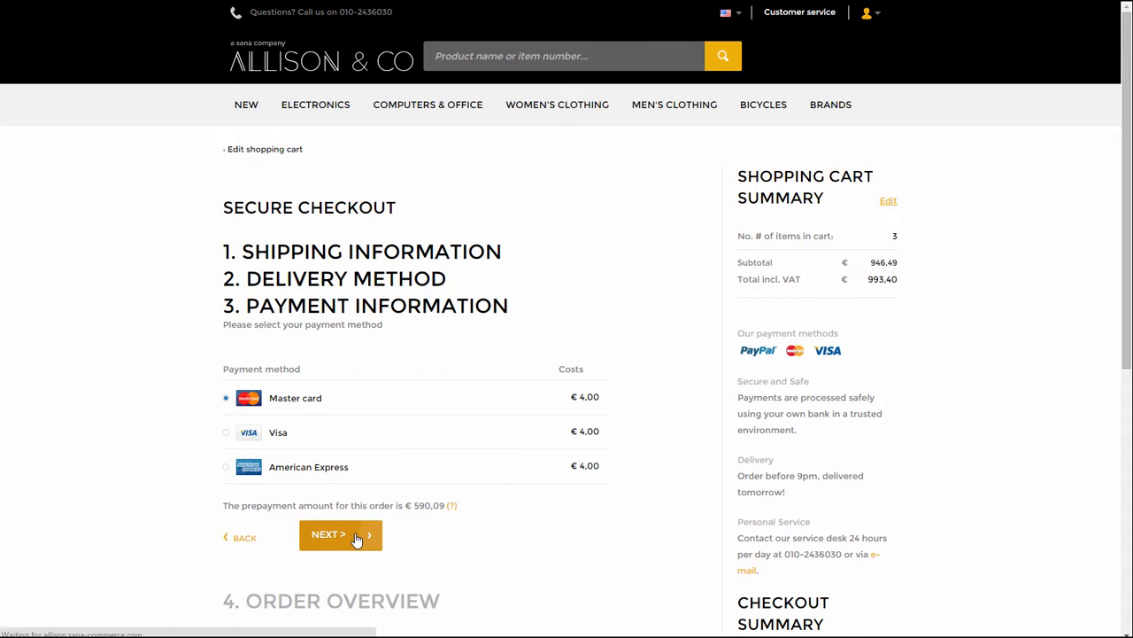
Proceed to the order overview and highlight the €595,09 Prepayment total
left_click(340, 534)
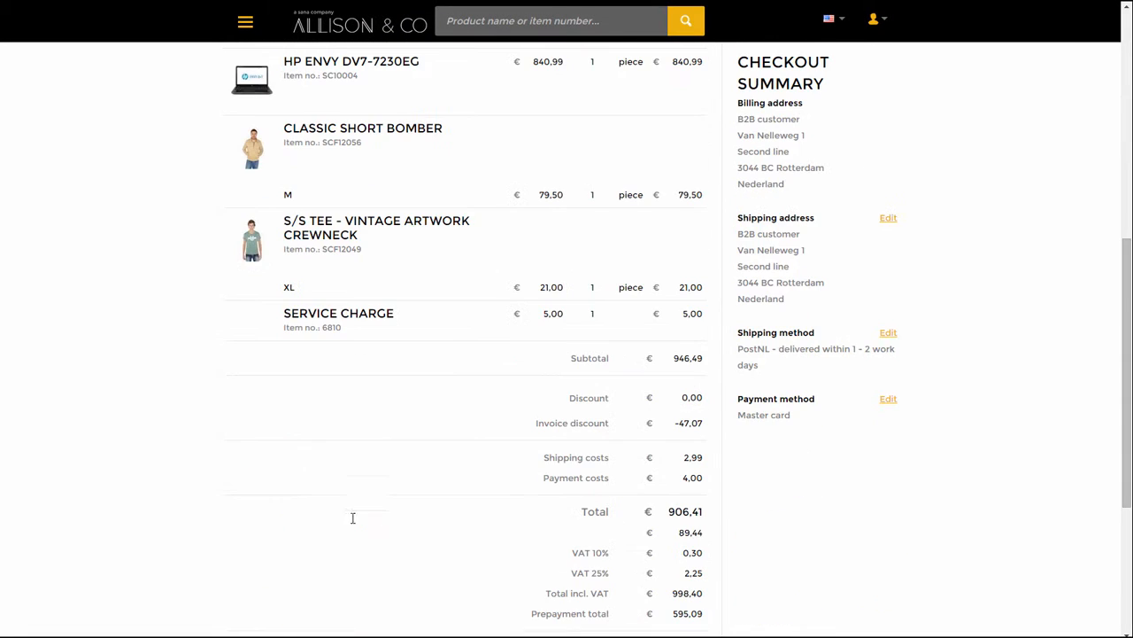
scroll("down", 3)
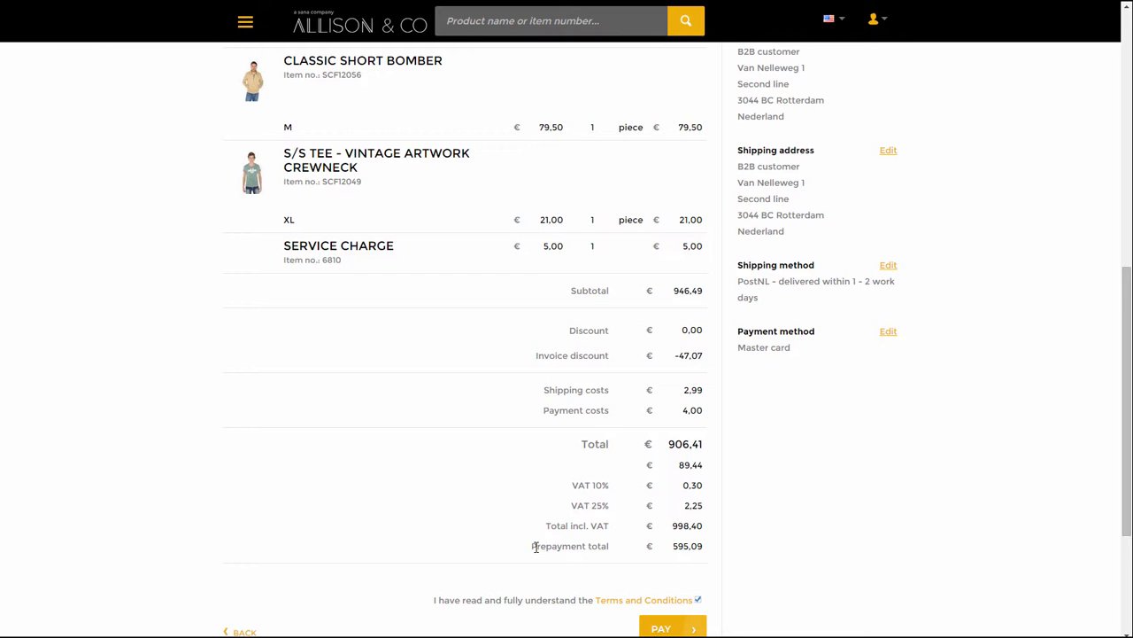
double_click(569, 545)
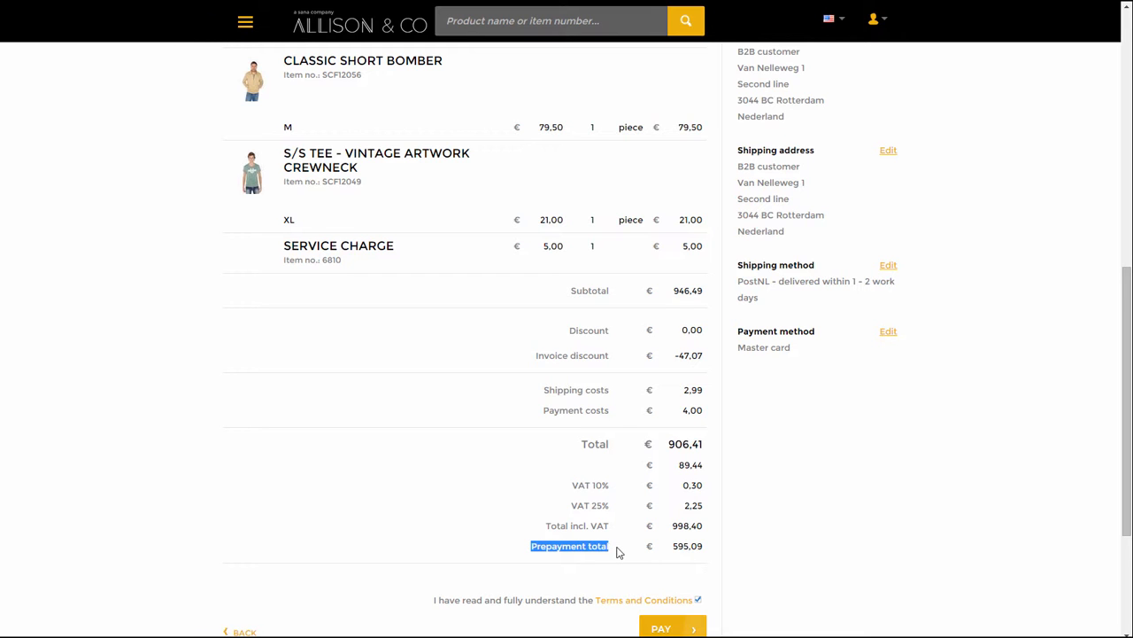